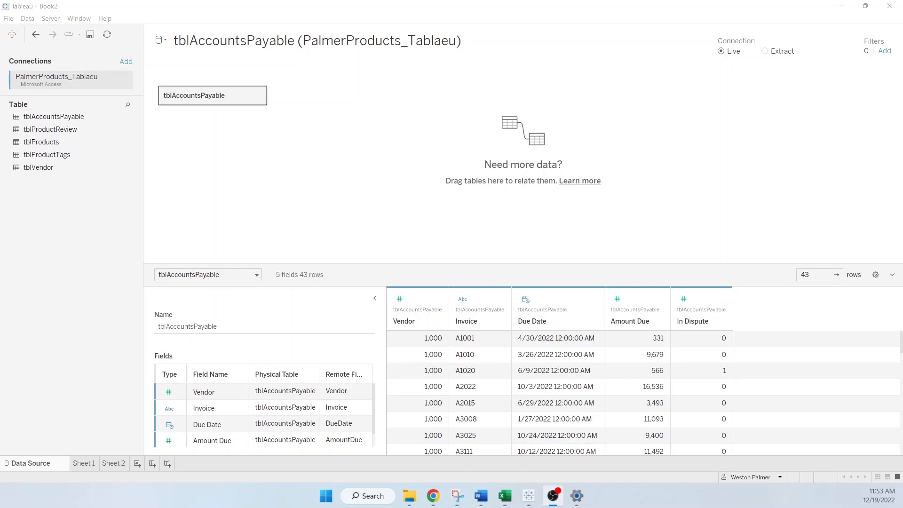
mouse_move(346, 118)
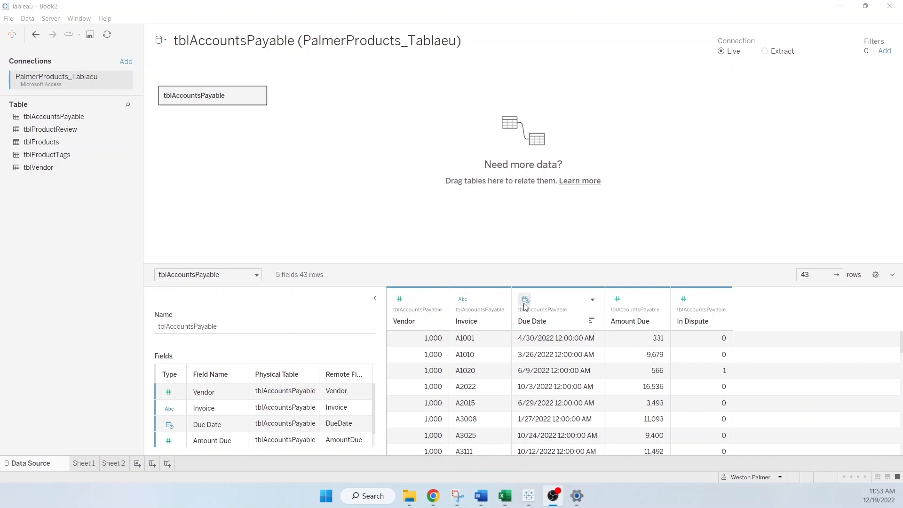
mouse_move(551, 344)
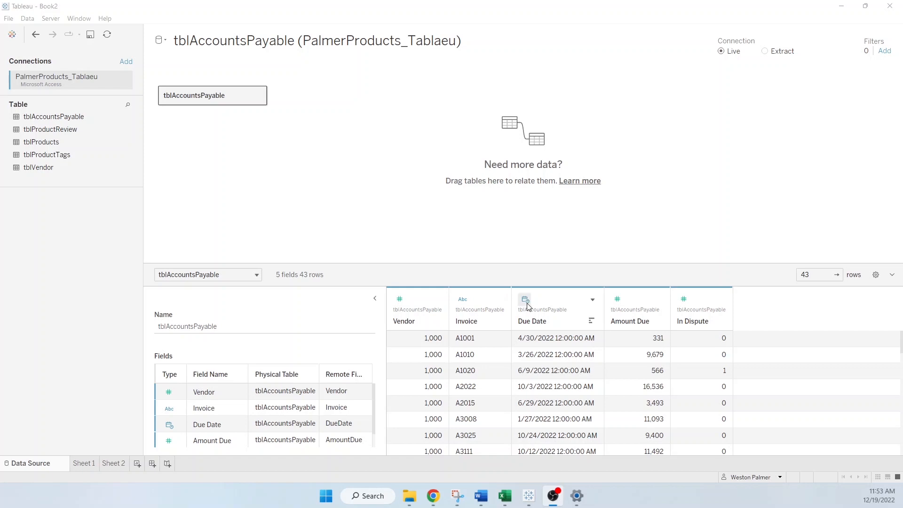
Change the Due Date field's data type to a plain Date
click(525, 299)
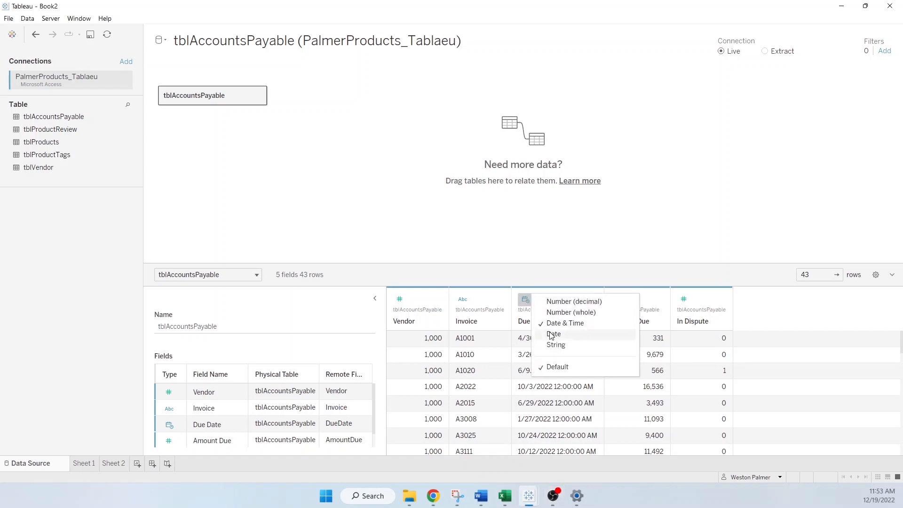
click(553, 334)
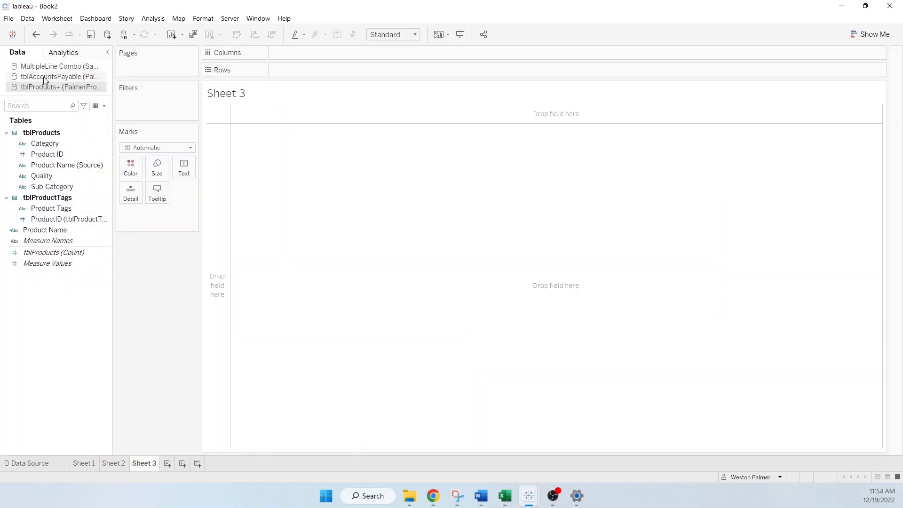
Review the tblAccountsPayable fields Due Date, Amount Due and Vendor on Sheet 3
click(61, 76)
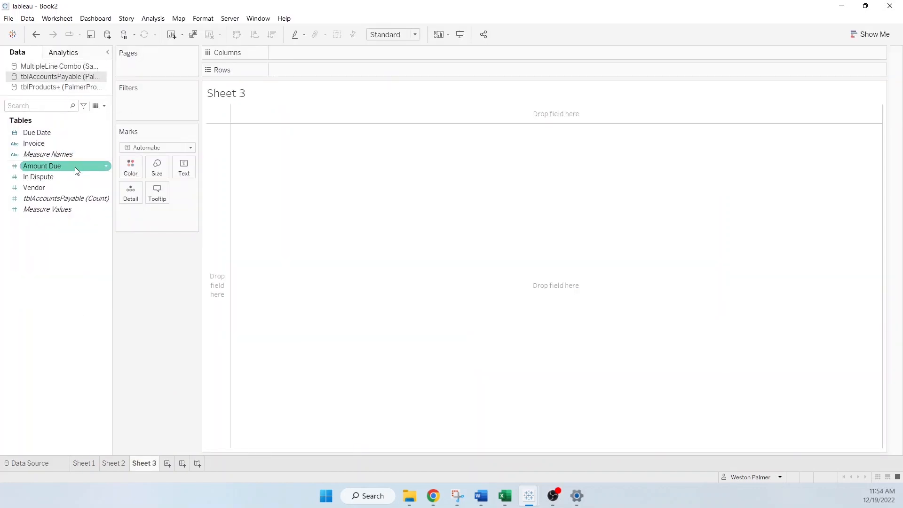
click(36, 132)
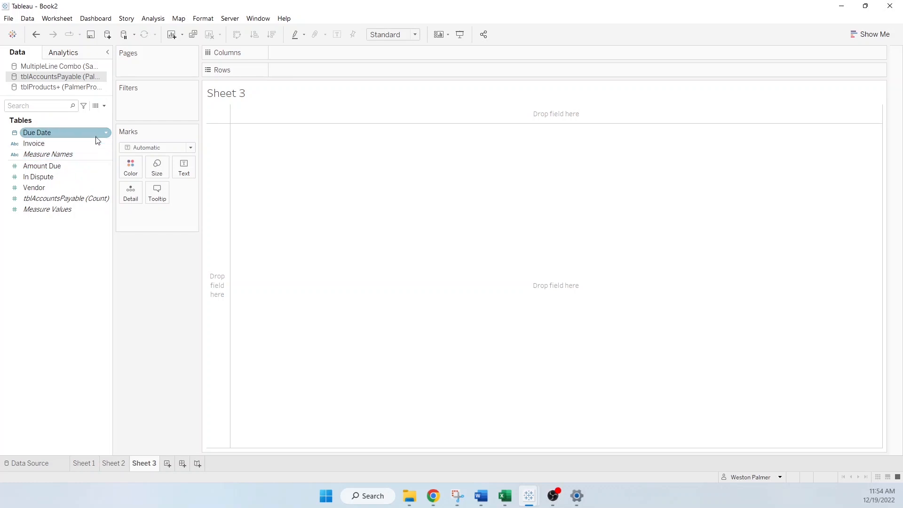
click(42, 166)
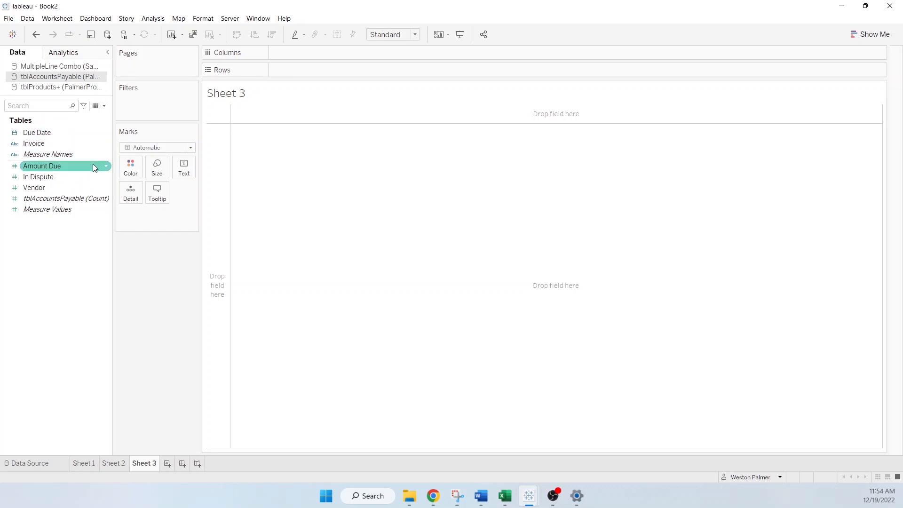
click(34, 188)
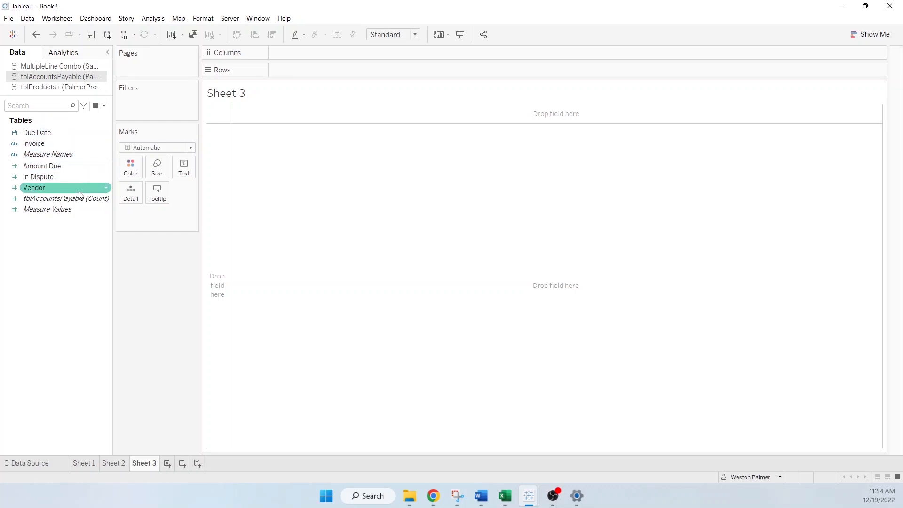
mouse_move(36, 196)
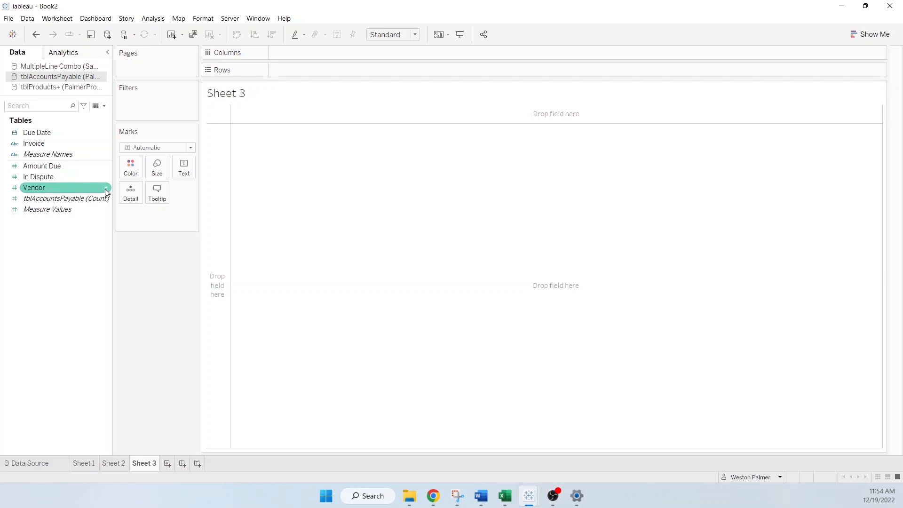
Convert Vendor to a dimension and return to the tblAccountsPayable data preview
right_click(35, 187)
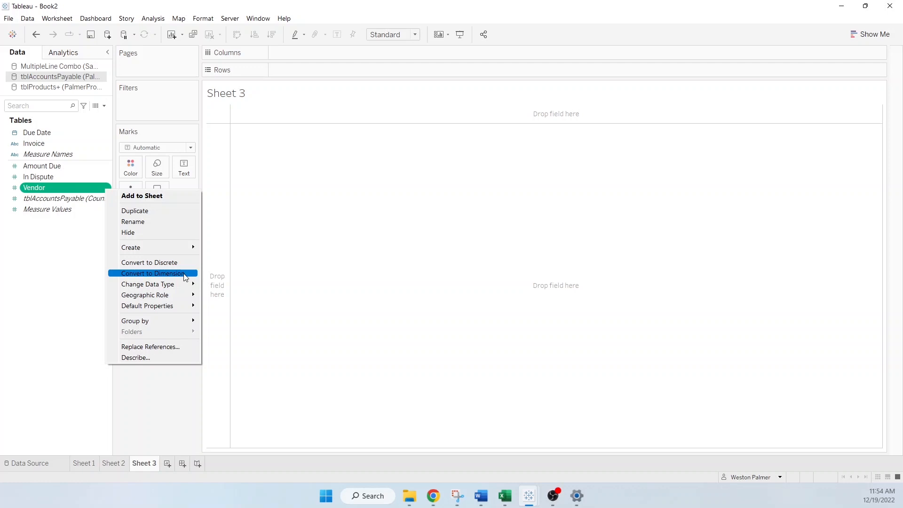
mouse_move(175, 275)
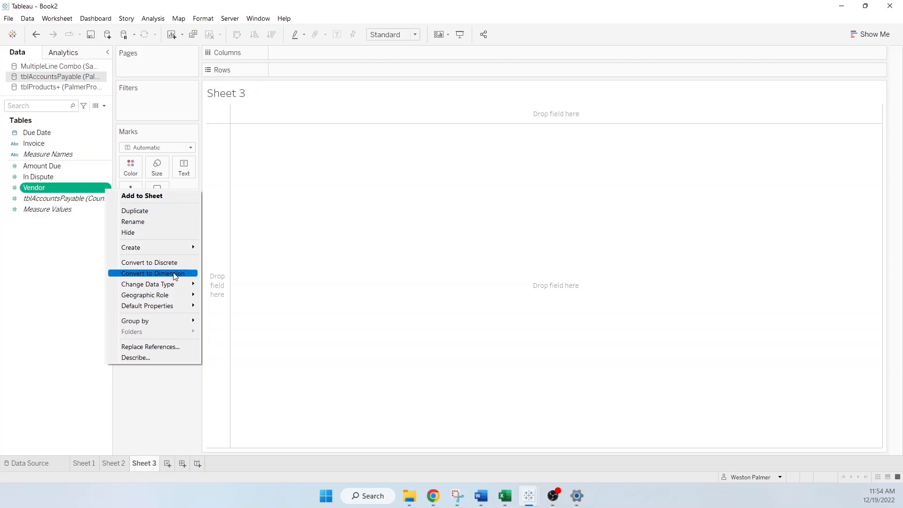
click(152, 273)
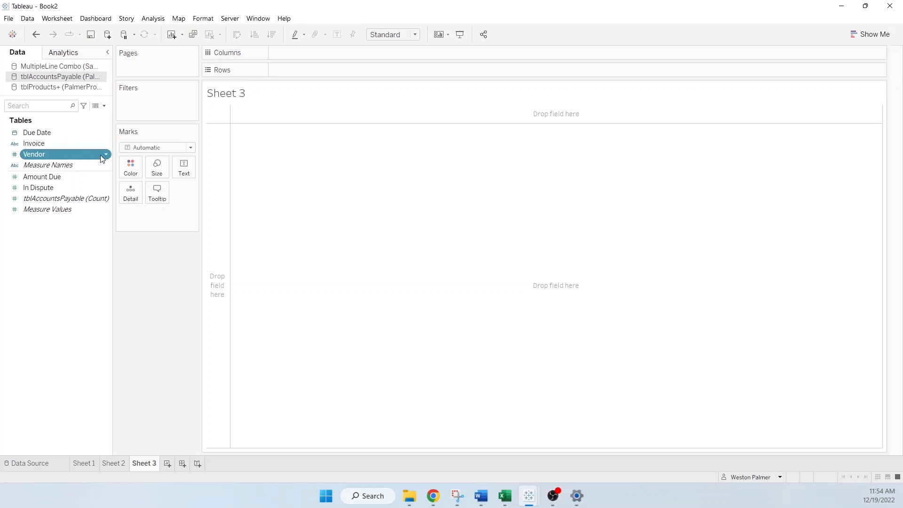
click(38, 187)
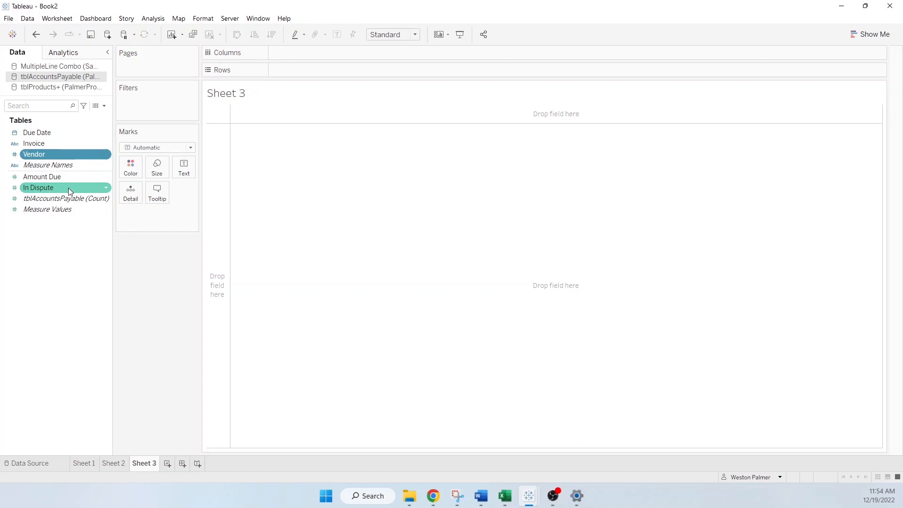
click(31, 463)
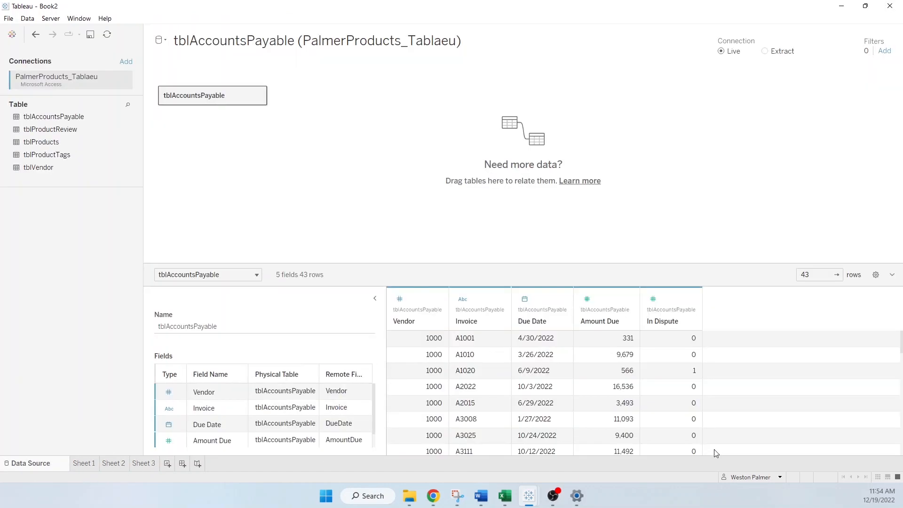
mouse_move(684, 378)
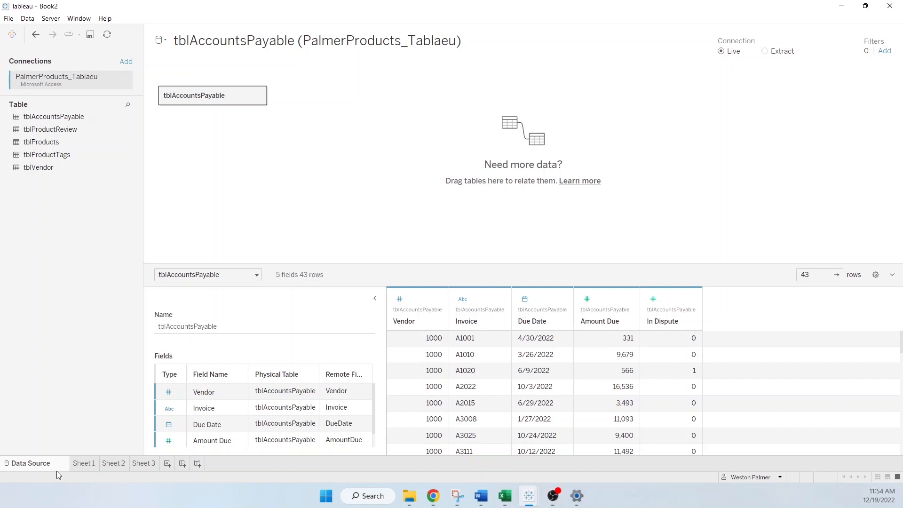
Convert In Dispute to a discrete field on Sheet 3, then show Sheet 1's product names
click(143, 463)
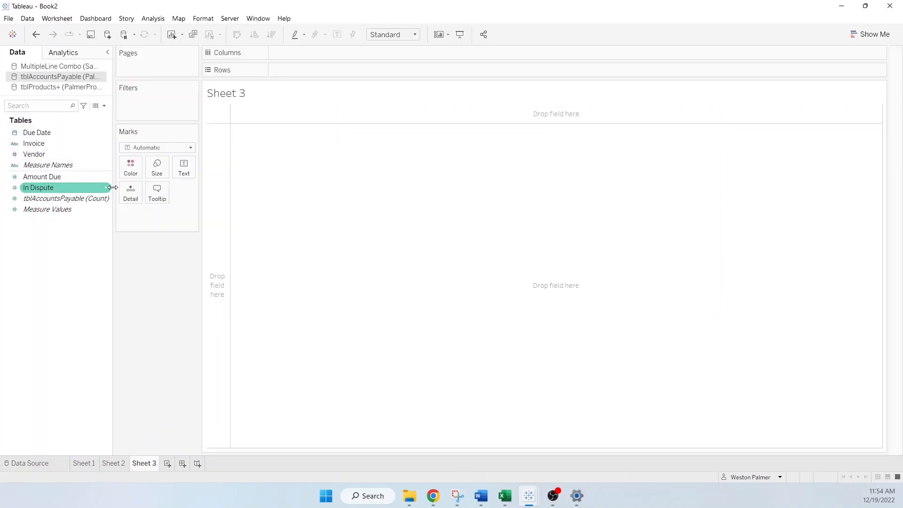
right_click(39, 187)
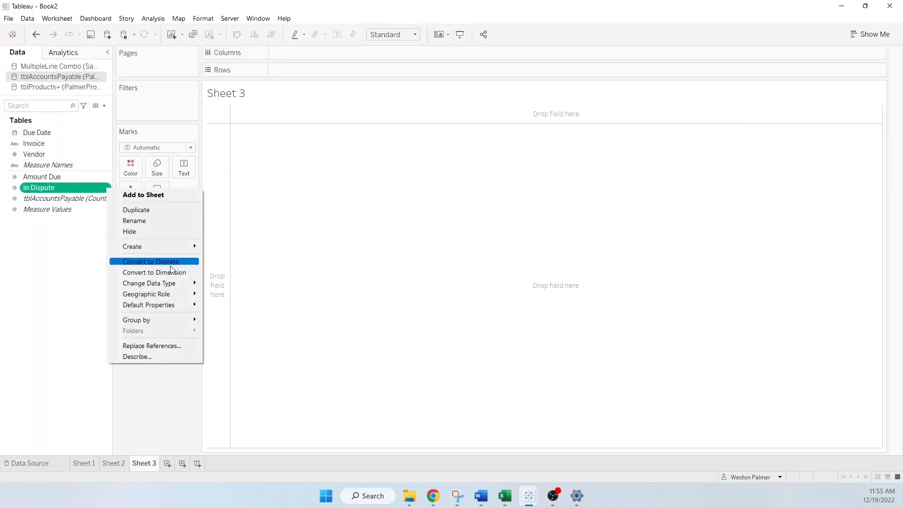
click(151, 261)
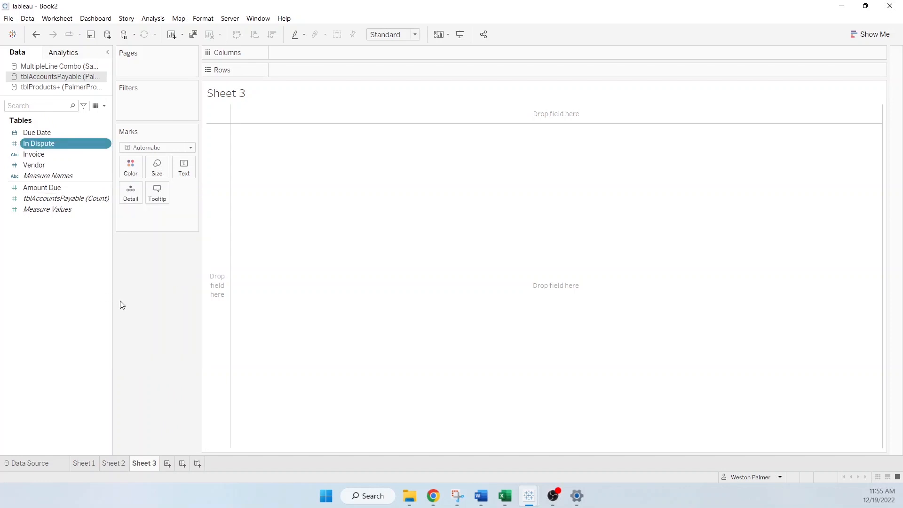
click(84, 463)
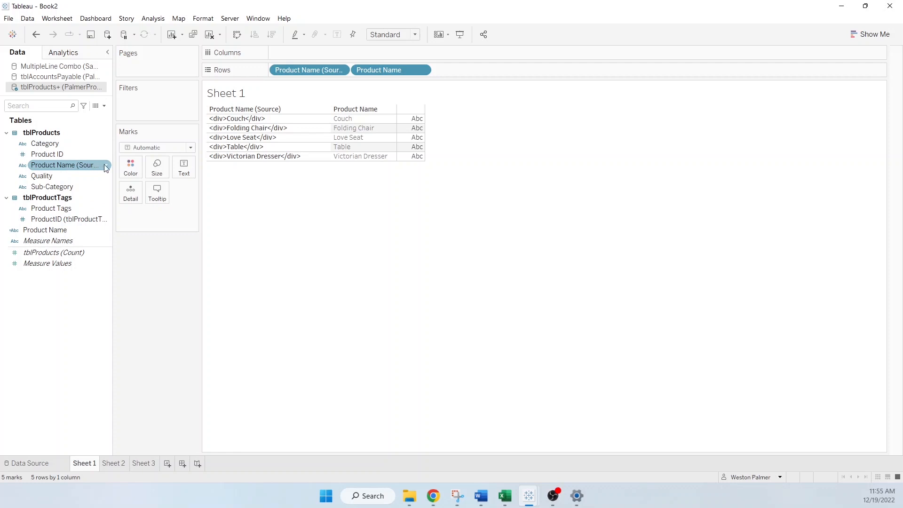
Start a default comment on the Product Name (Source) field
click(51, 187)
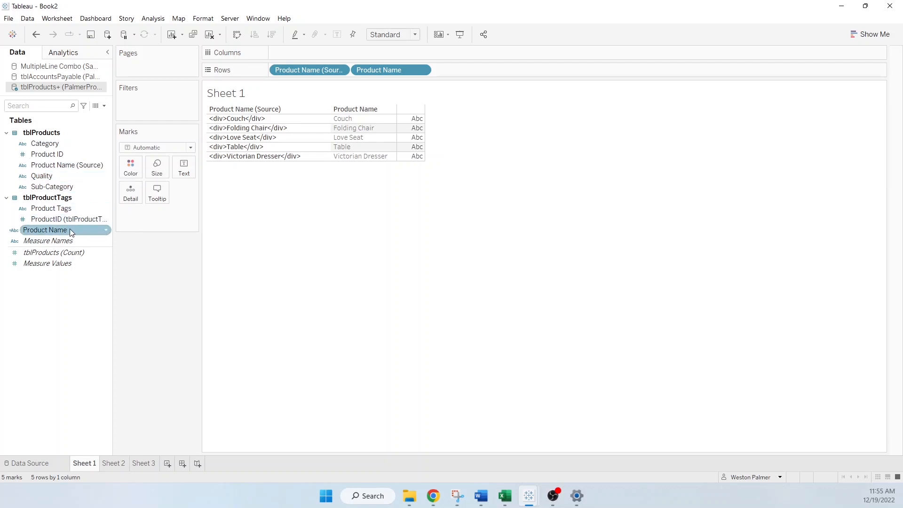
click(66, 165)
text(Do)
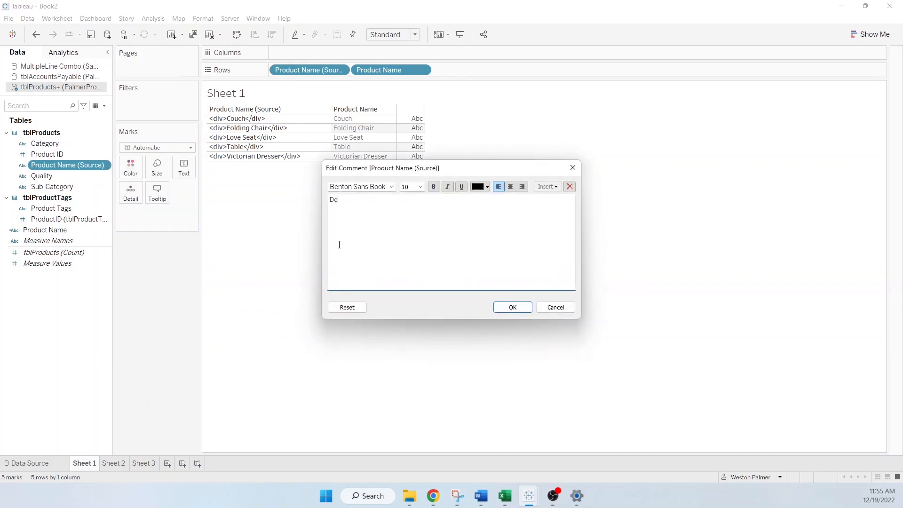
Save a bold 'Do Not Use' comment on Product Name (Source) and show the tblProducts+ data source
text(Not Use)
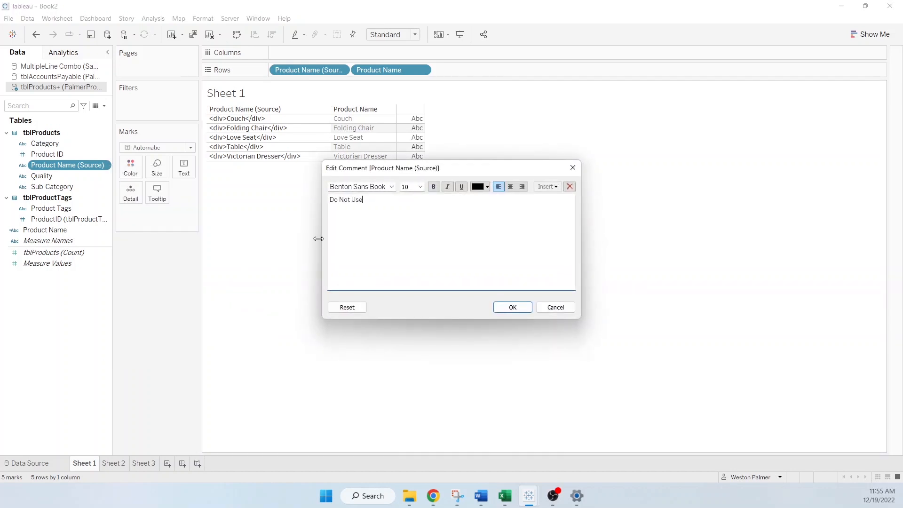
click(432, 186)
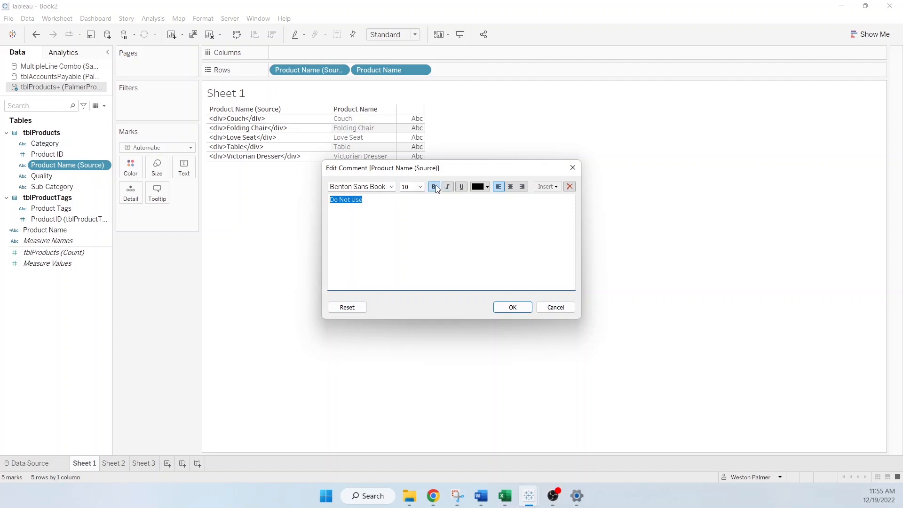
click(486, 187)
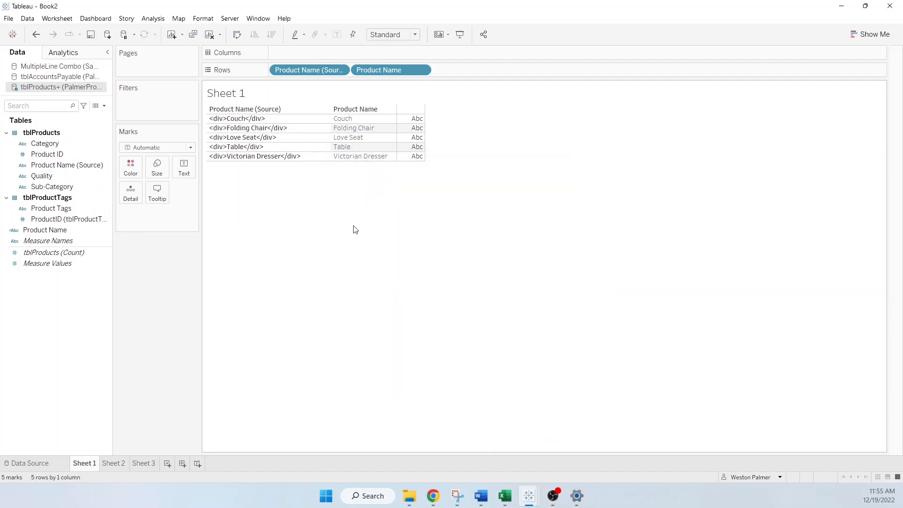
mouse_move(99, 122)
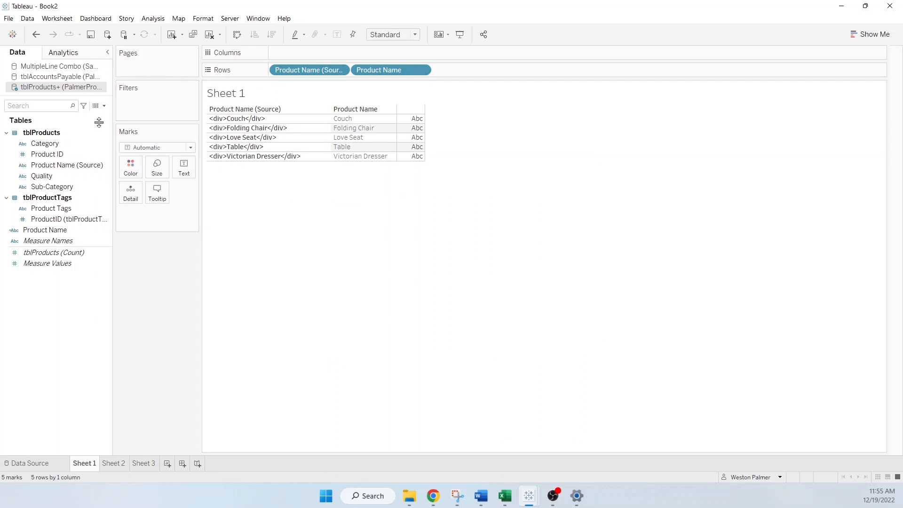
mouse_move(84, 288)
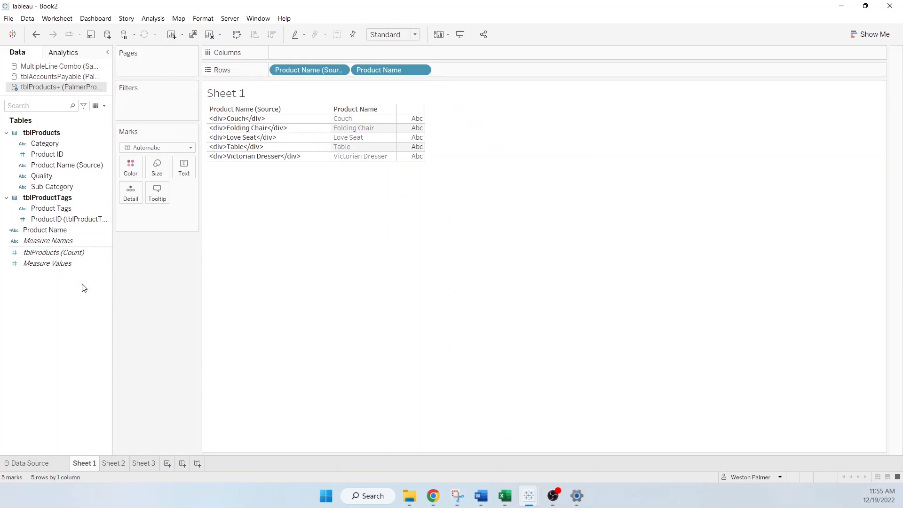
click(63, 165)
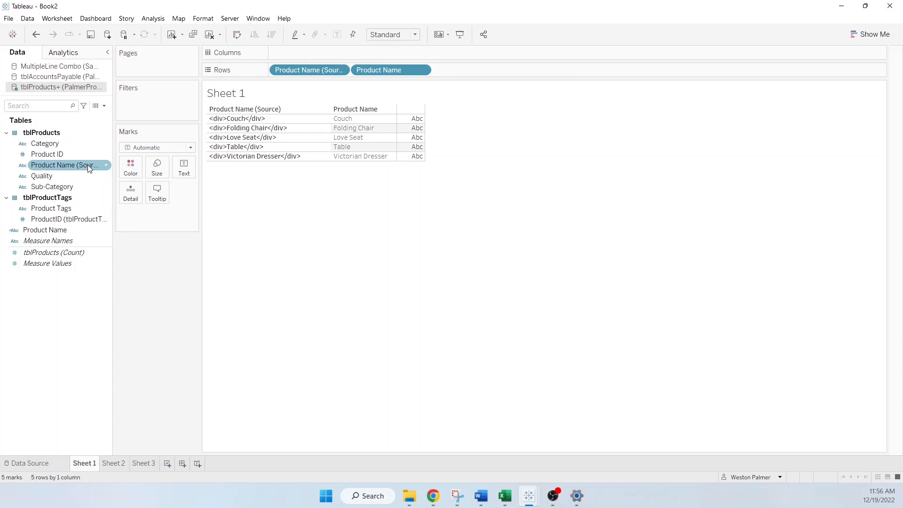
click(27, 463)
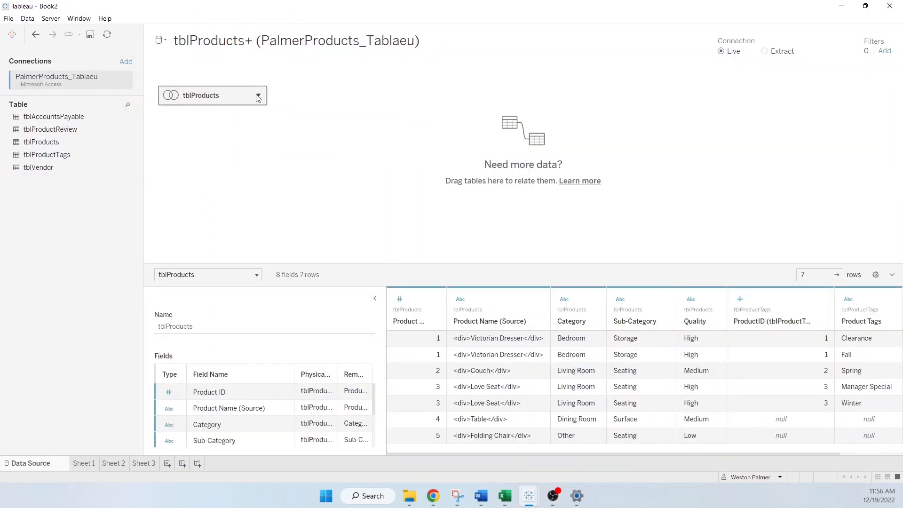
Inspect the join between tblProducts and tblProductTags, then go to Sheet 1
click(257, 96)
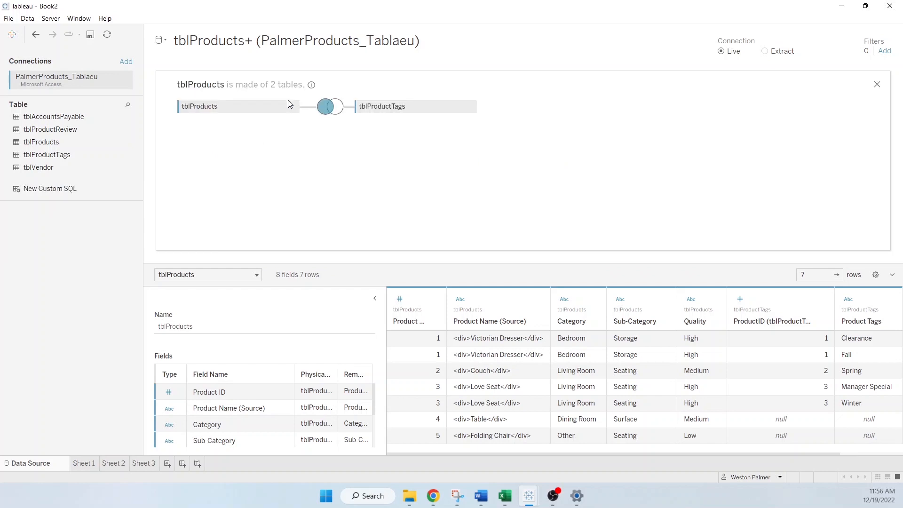
click(330, 107)
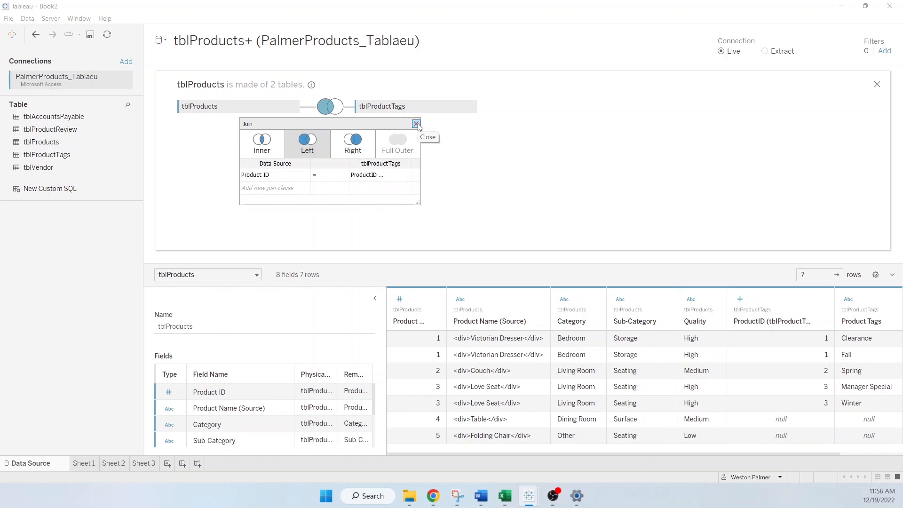
click(417, 124)
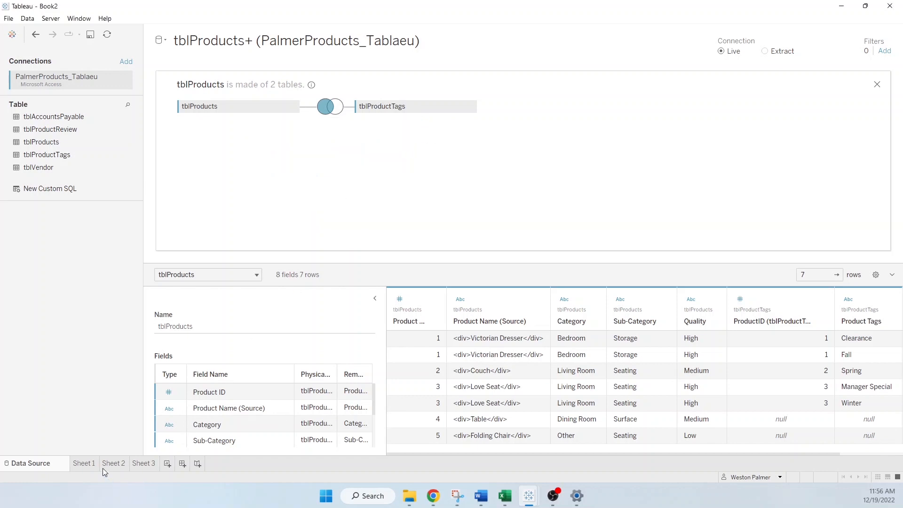
click(83, 463)
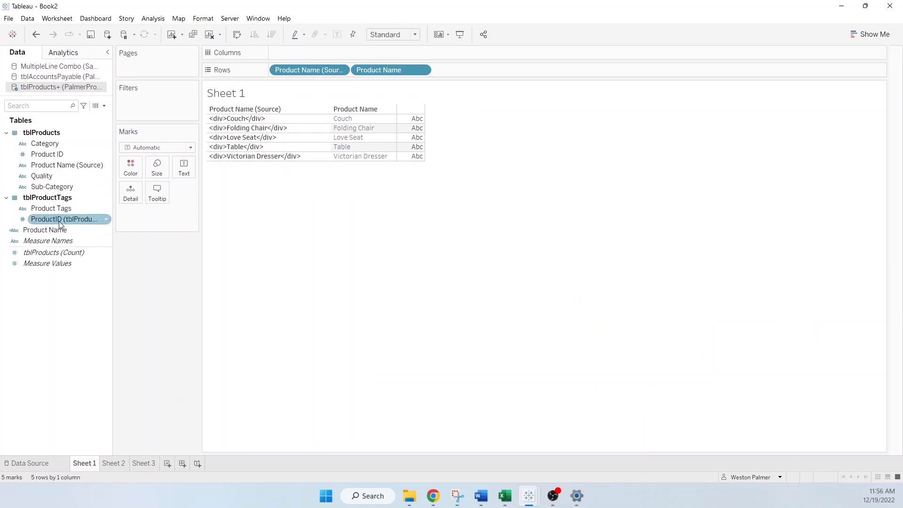
mouse_move(86, 224)
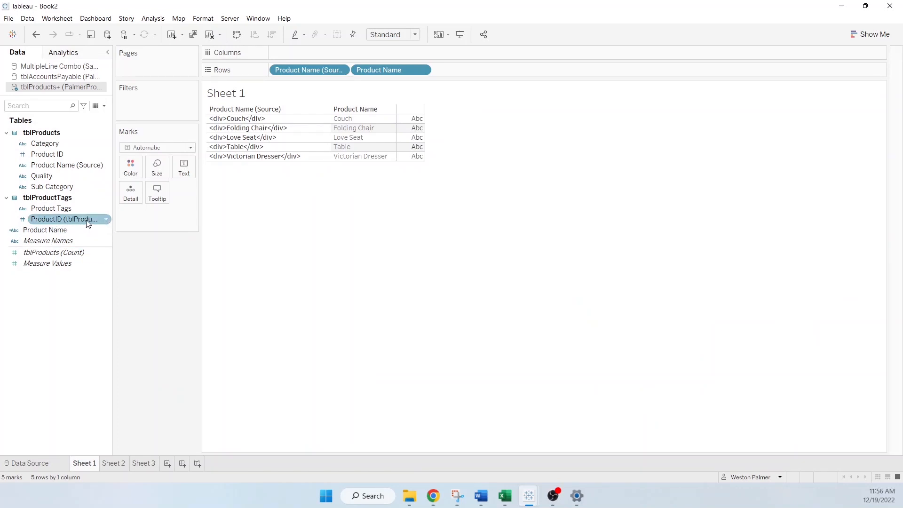
Hide the duplicate ProductID field from tblProductTags, keeping Product ID under tblProducts
click(47, 153)
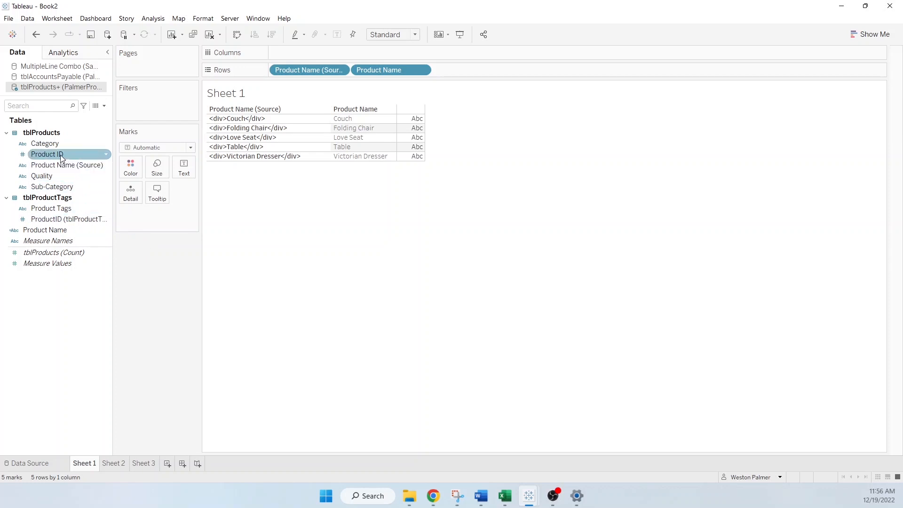
click(62, 219)
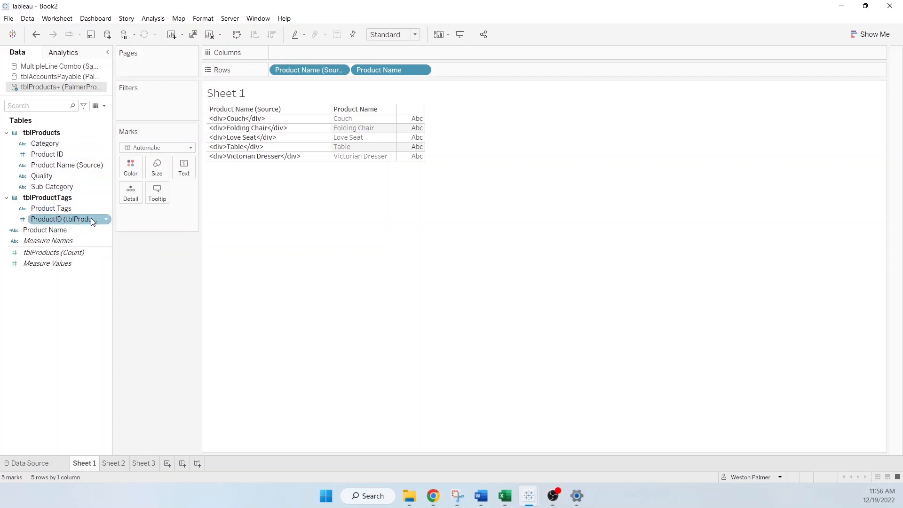
mouse_move(107, 224)
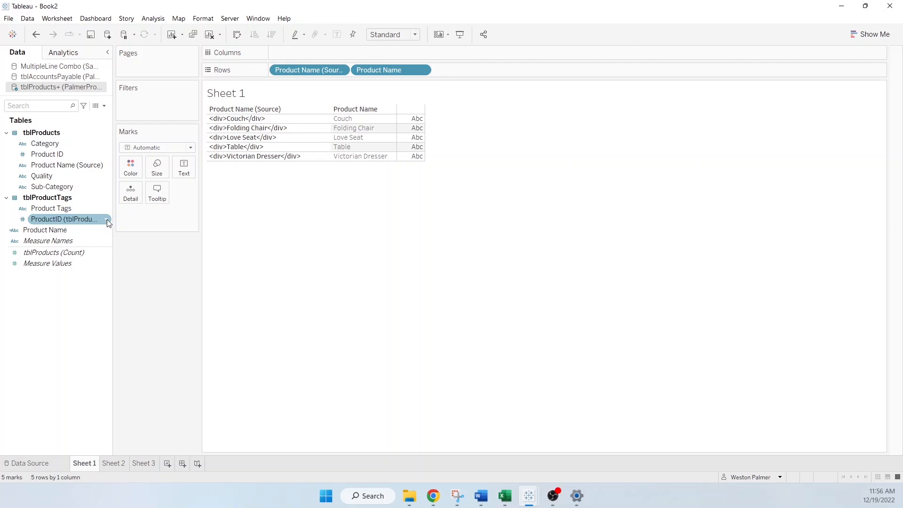
mouse_move(65, 219)
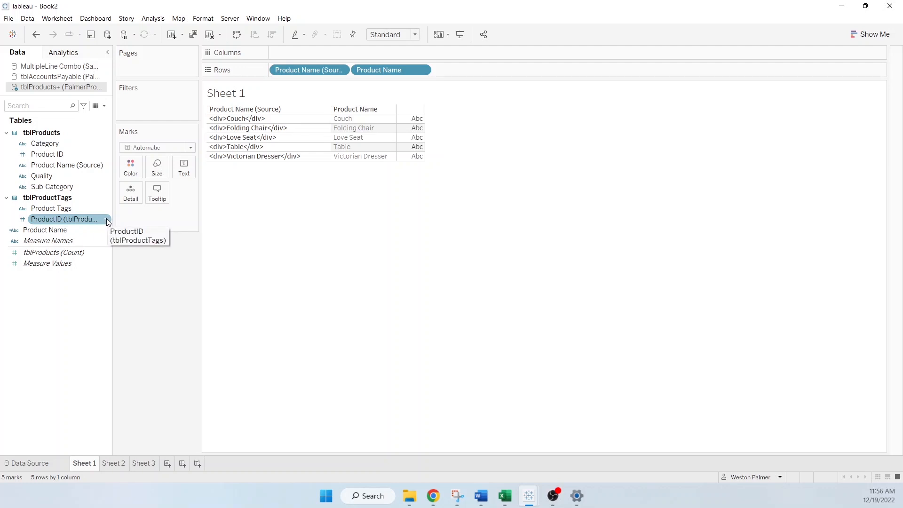
right_click(64, 220)
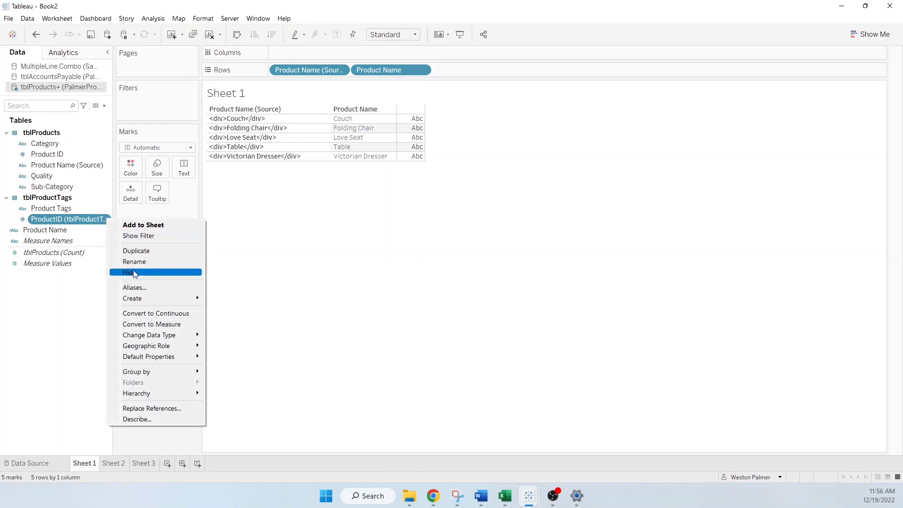
click(129, 273)
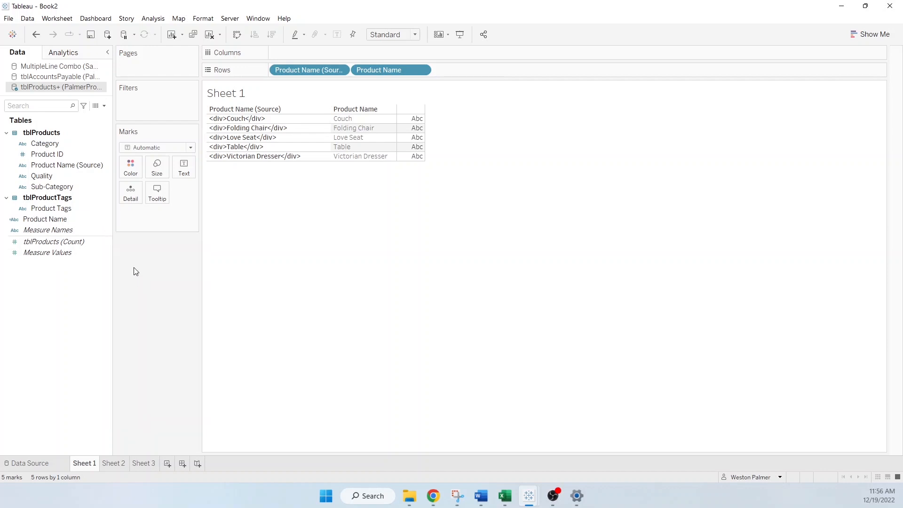
mouse_move(120, 264)
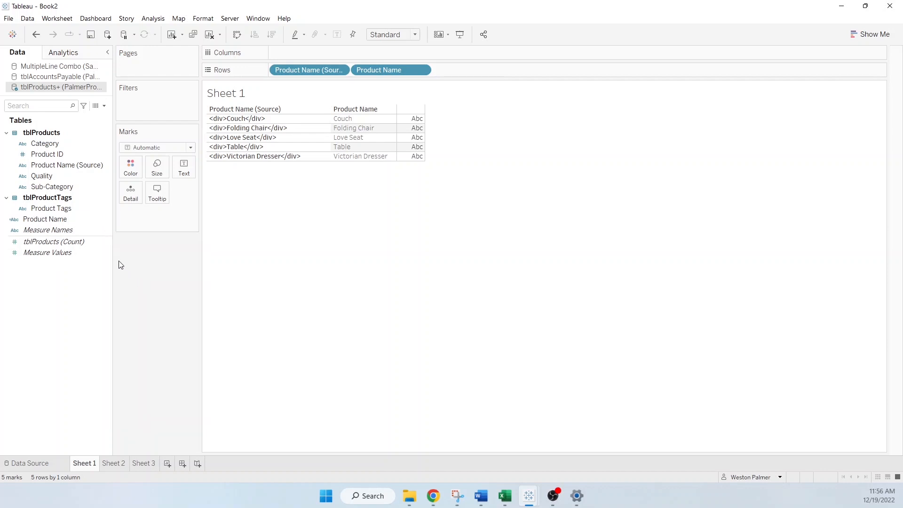
Check the remaining Product ID and Product Tags fields and return to the data source page
click(47, 153)
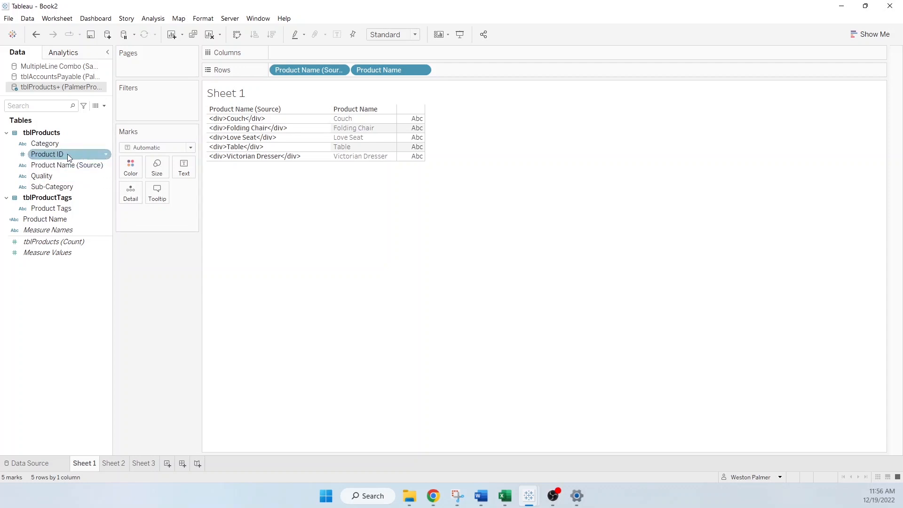
mouse_move(82, 156)
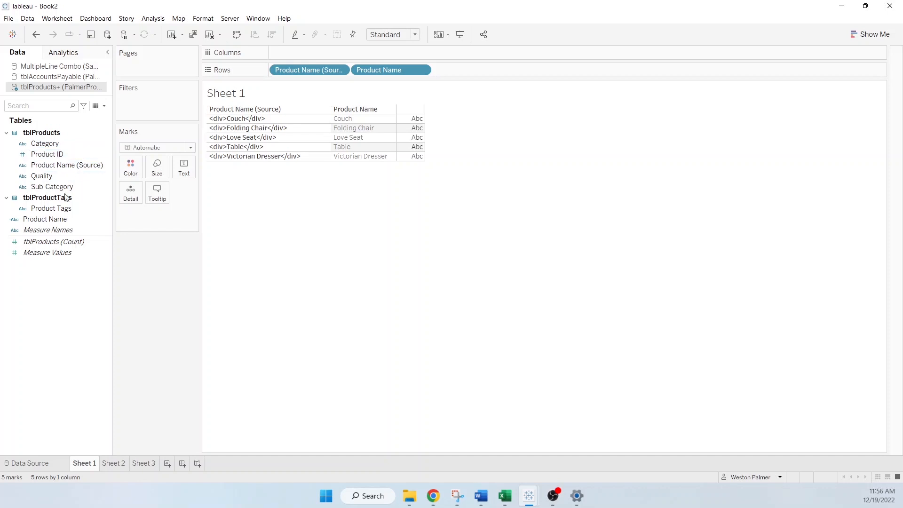
click(51, 208)
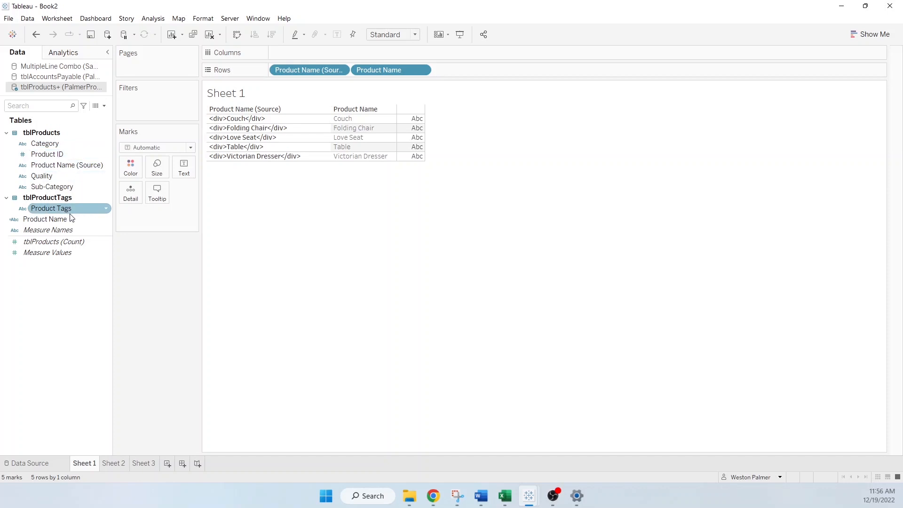
mouse_move(73, 217)
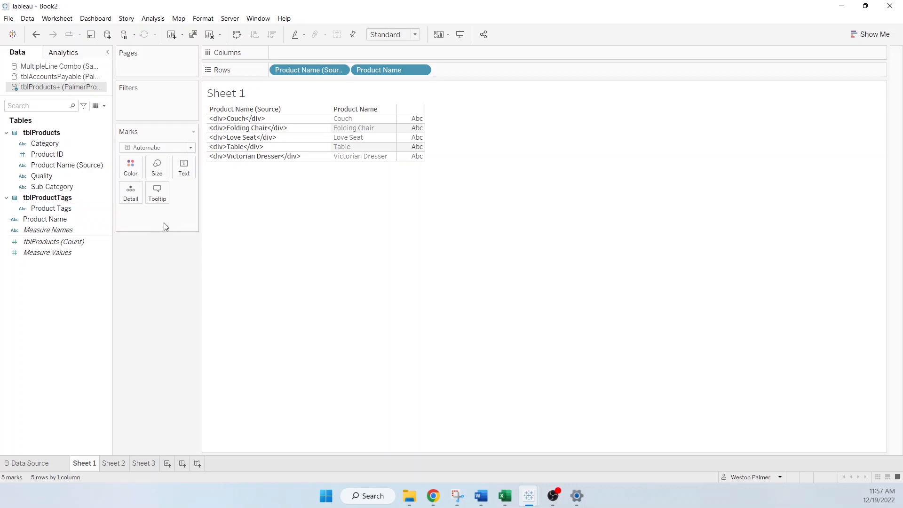
mouse_move(188, 301)
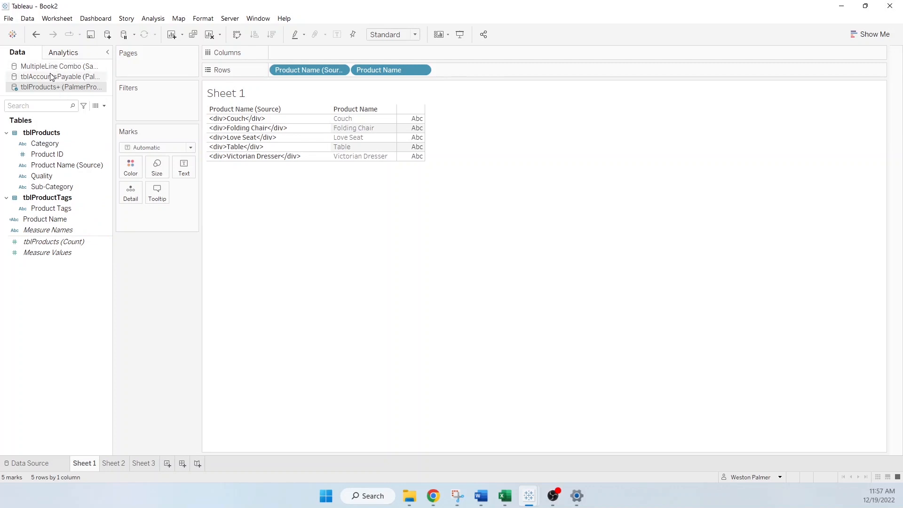
click(28, 463)
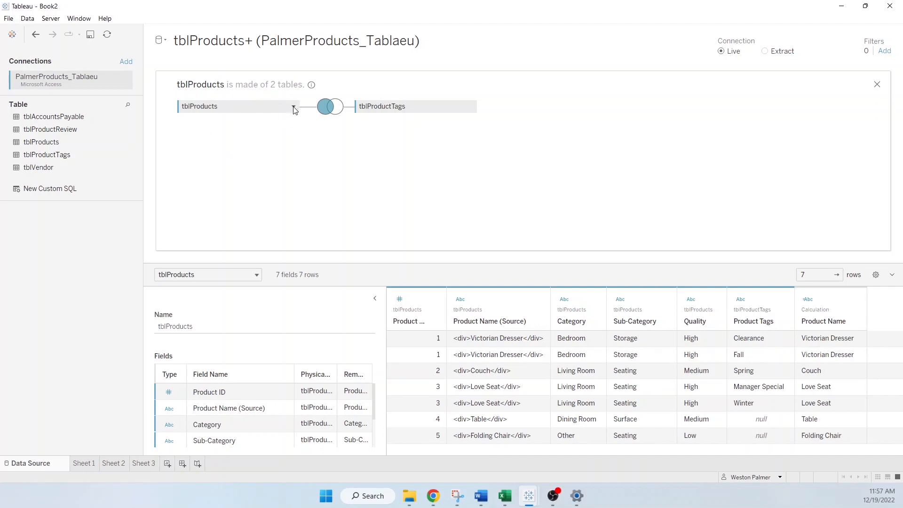
Rename the joined tables to Products and Product Tags
double_click(200, 107)
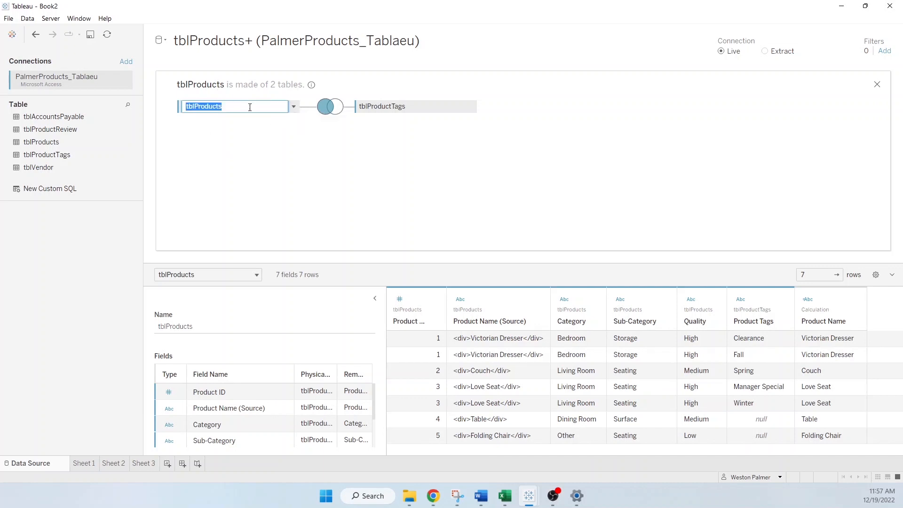
text(Prod)
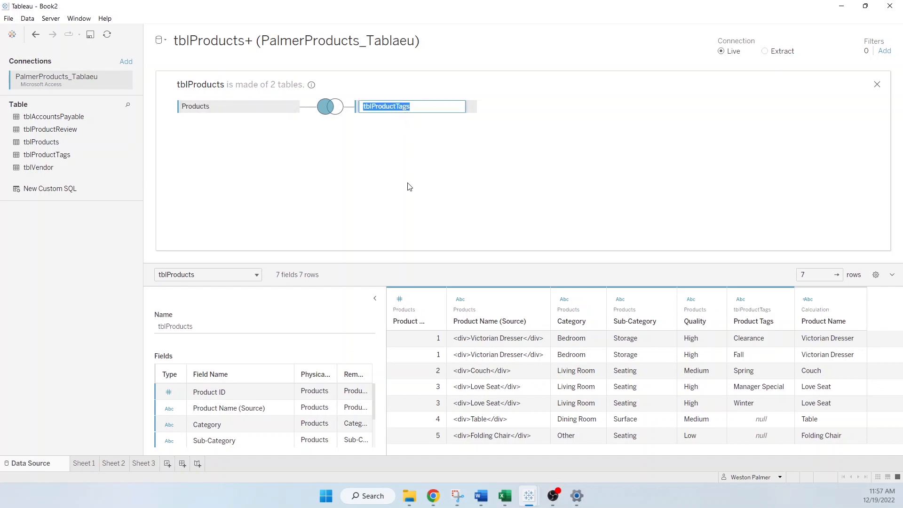
text(Proe)
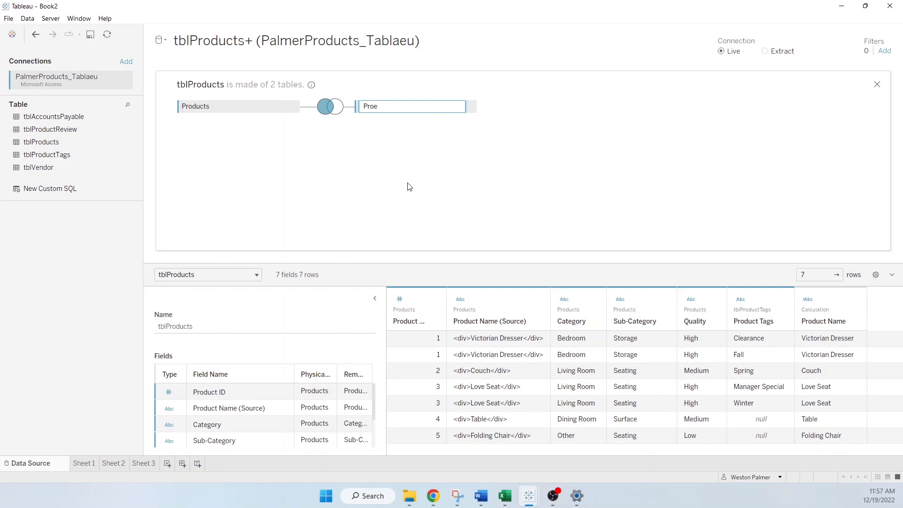
text(Product Tag)
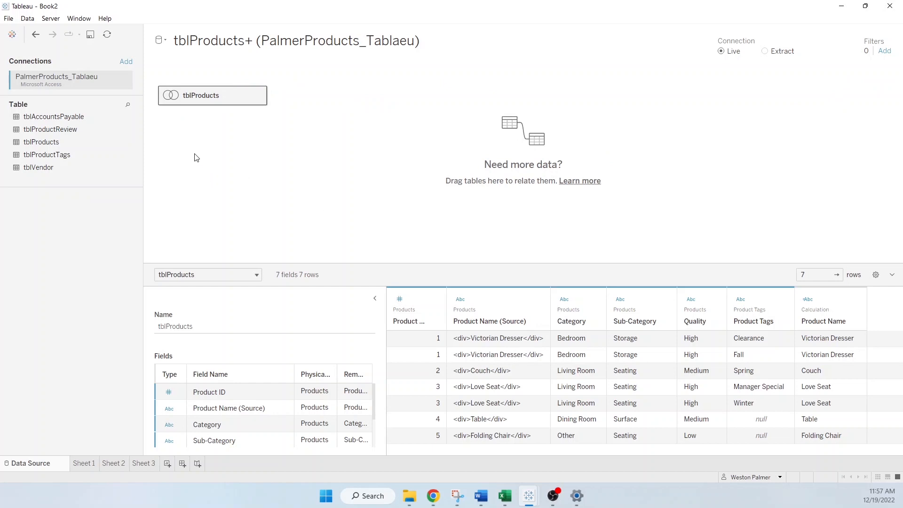
mouse_move(191, 314)
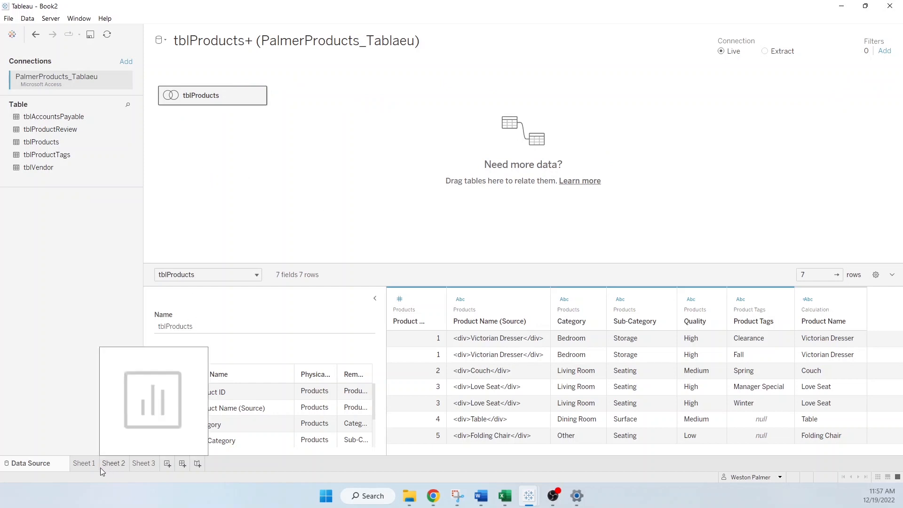
click(84, 463)
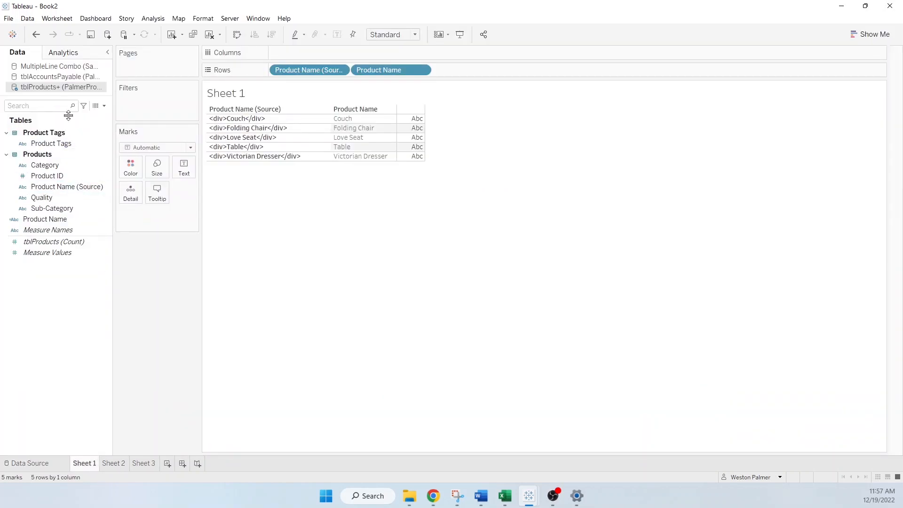
mouse_move(70, 160)
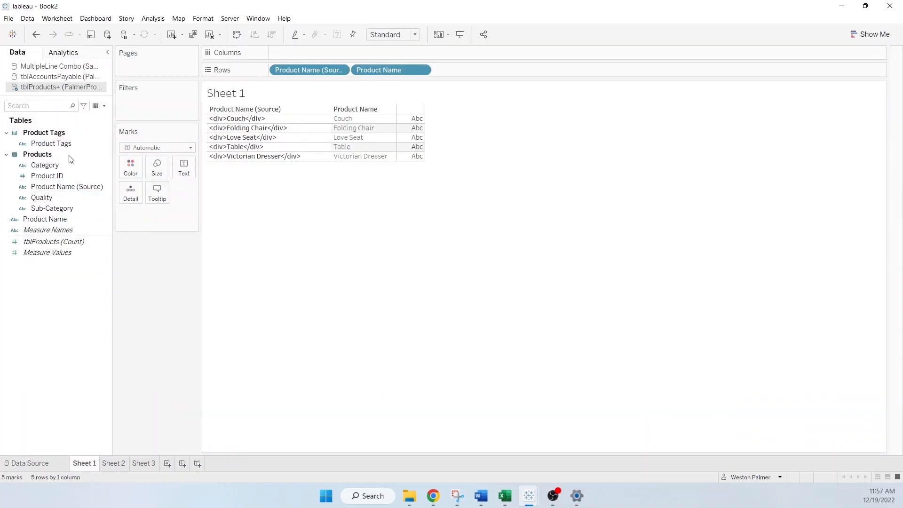
click(44, 165)
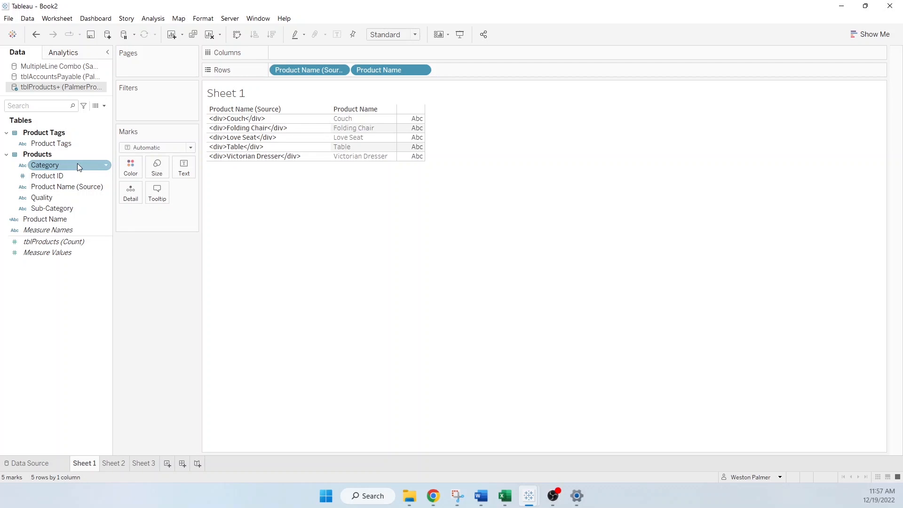
click(29, 463)
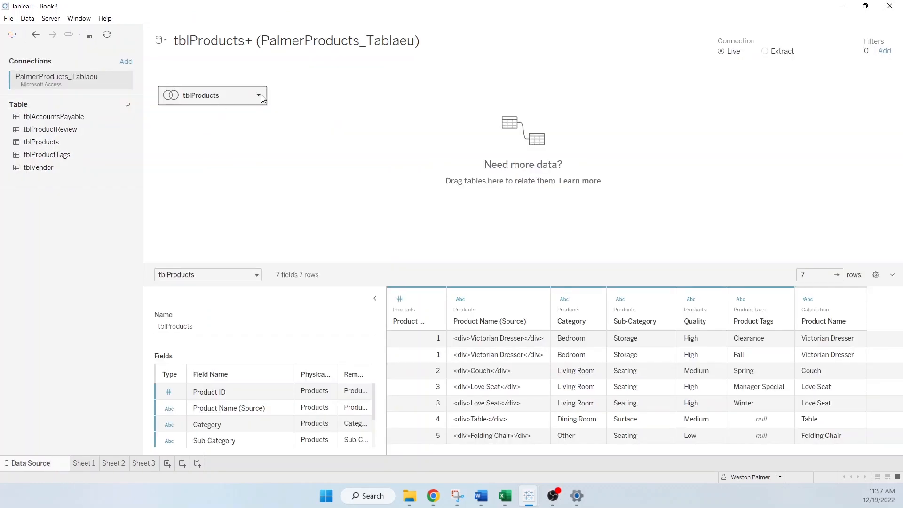
Rename the data source to Product Data and return to Sheet 1
click(259, 95)
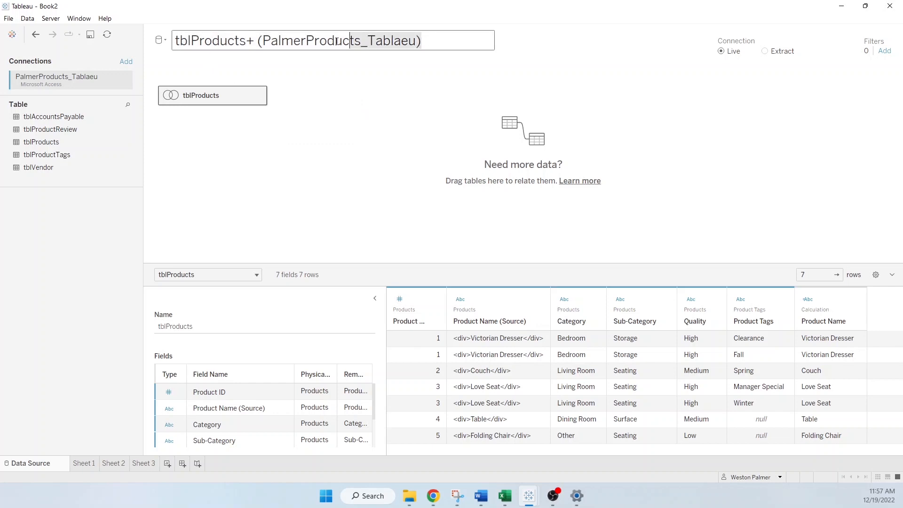
text(Prod)
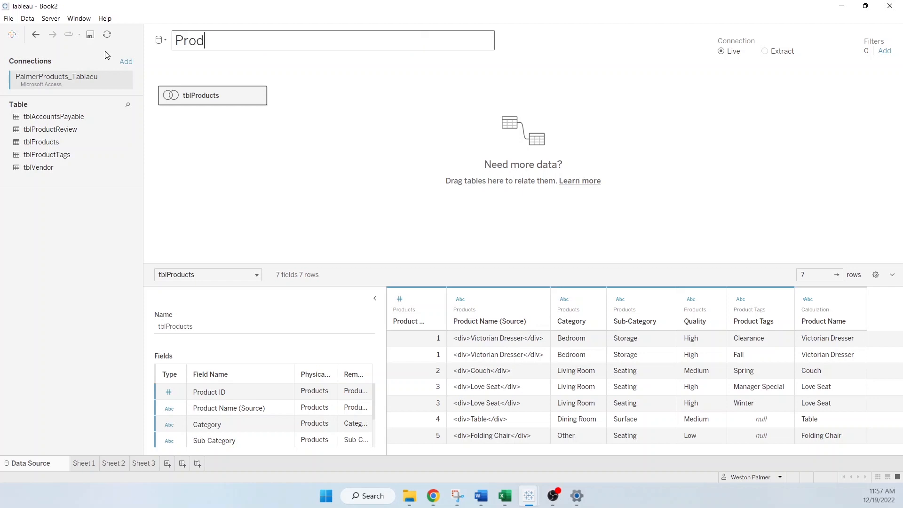
click(84, 463)
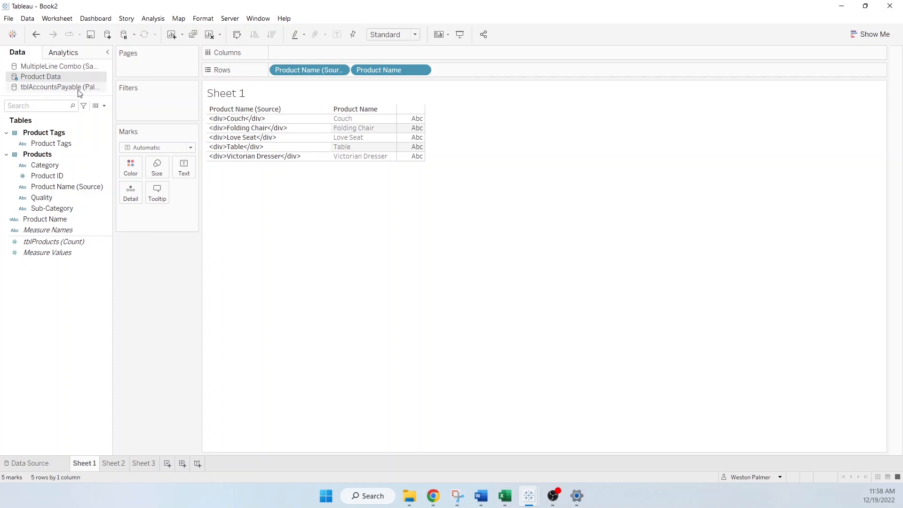
click(66, 186)
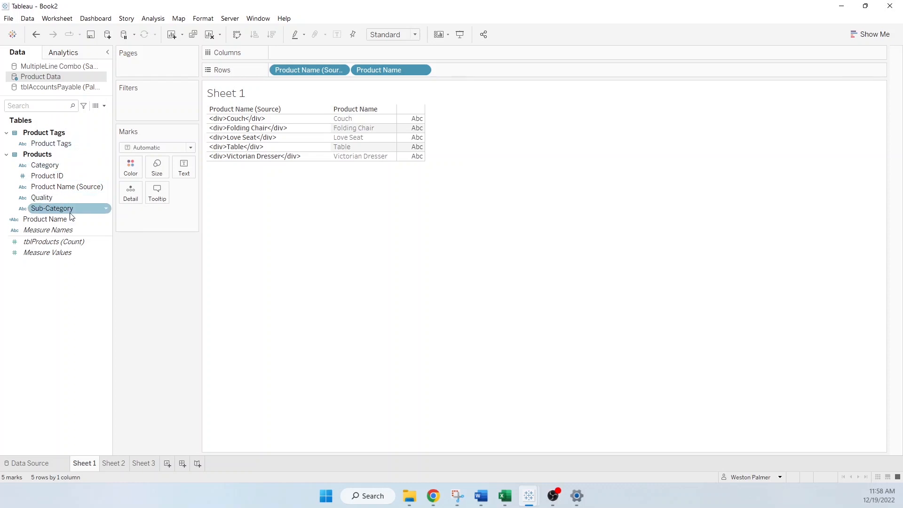
mouse_move(165, 323)
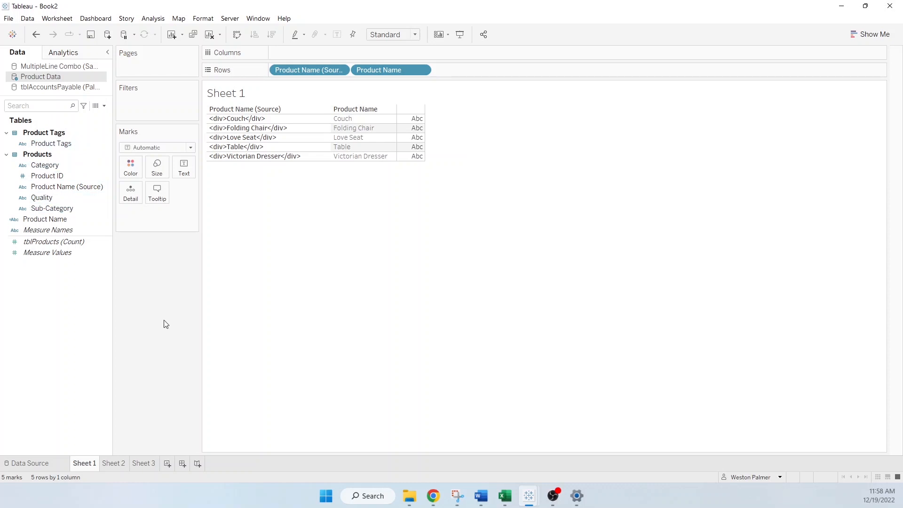